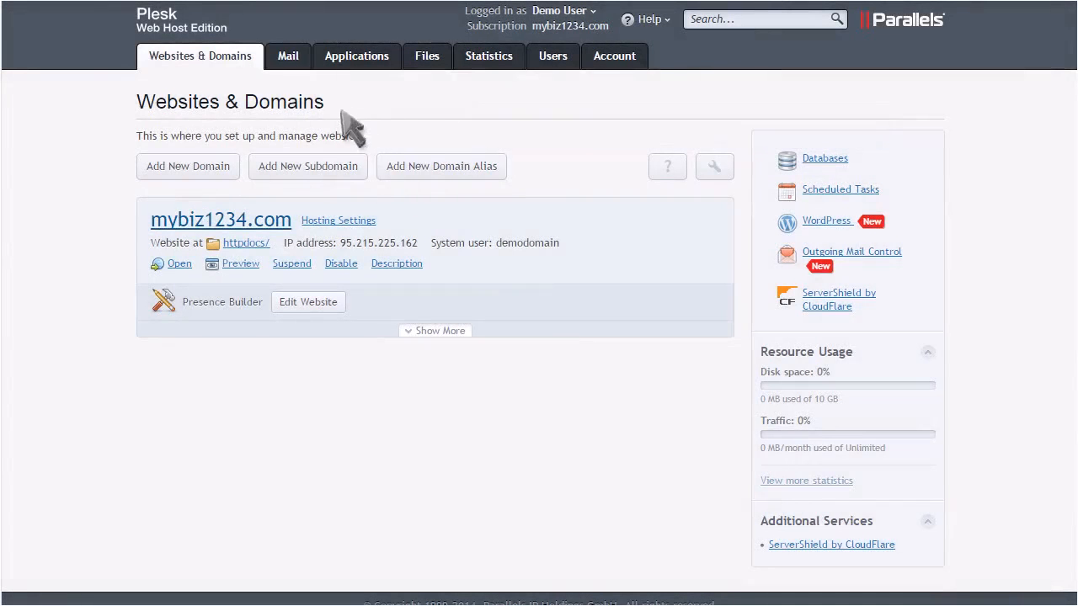
{"action": "left_click", "coordinate": [288, 55]}
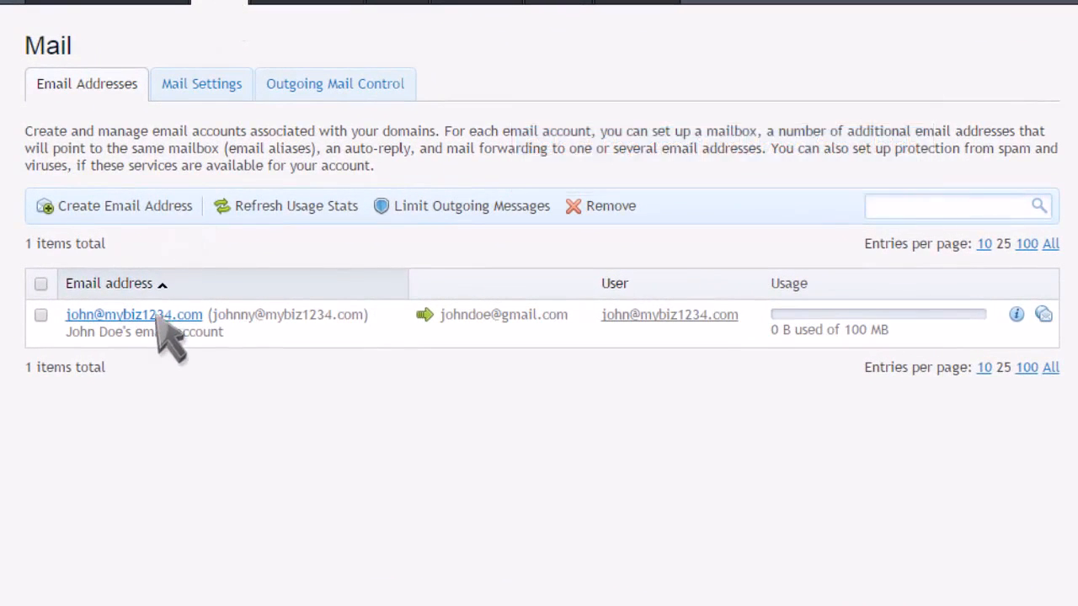
{"action": "left_click", "coordinate": [133, 315]}
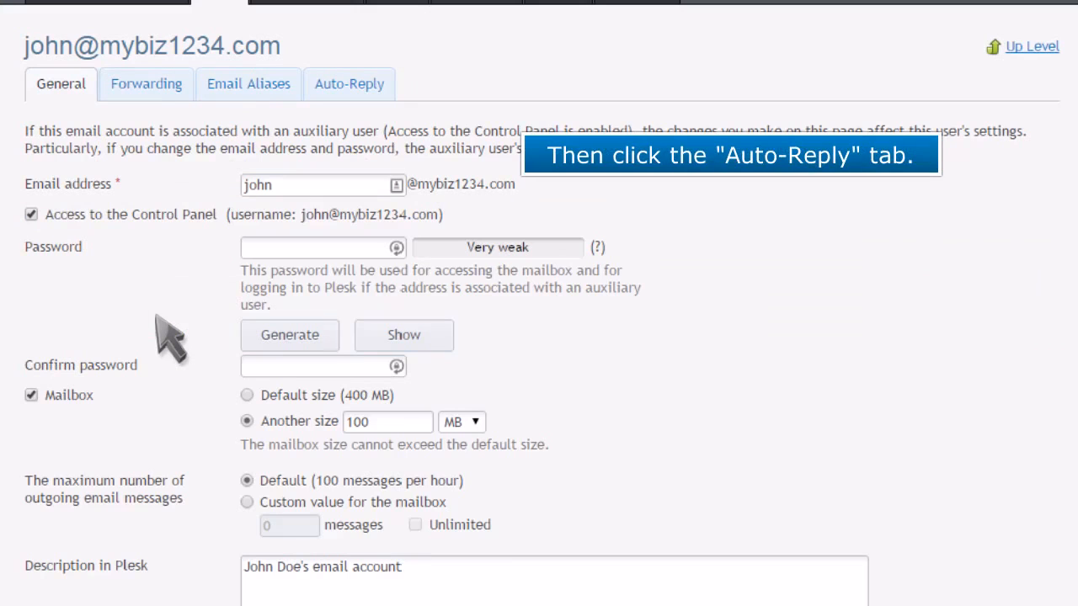
{"action": "left_click", "coordinate": [348, 84]}
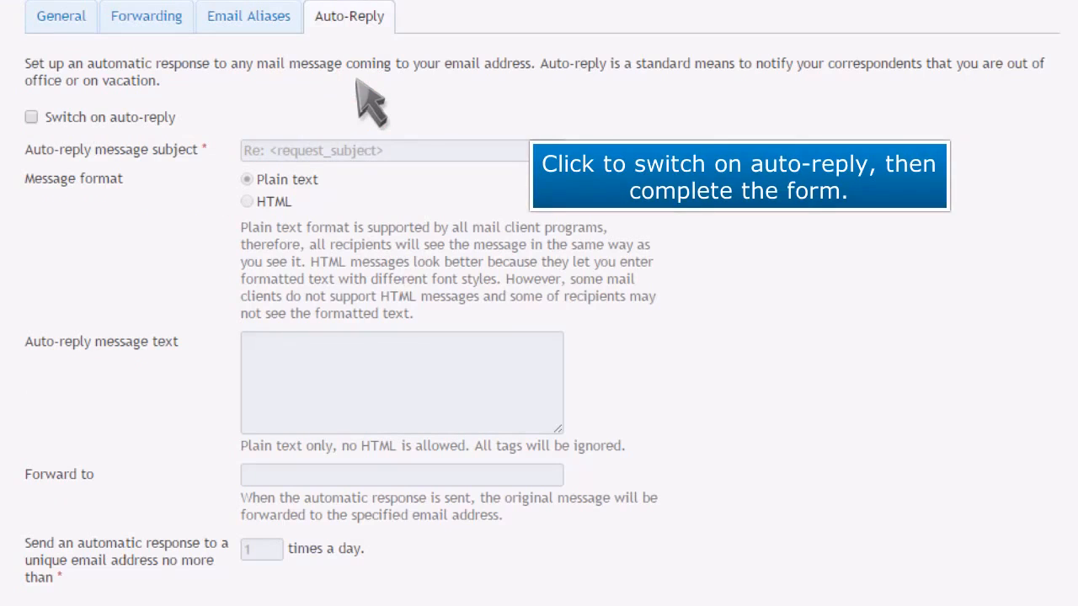
{"action": "mouse_move", "coordinate": [185, 131]}
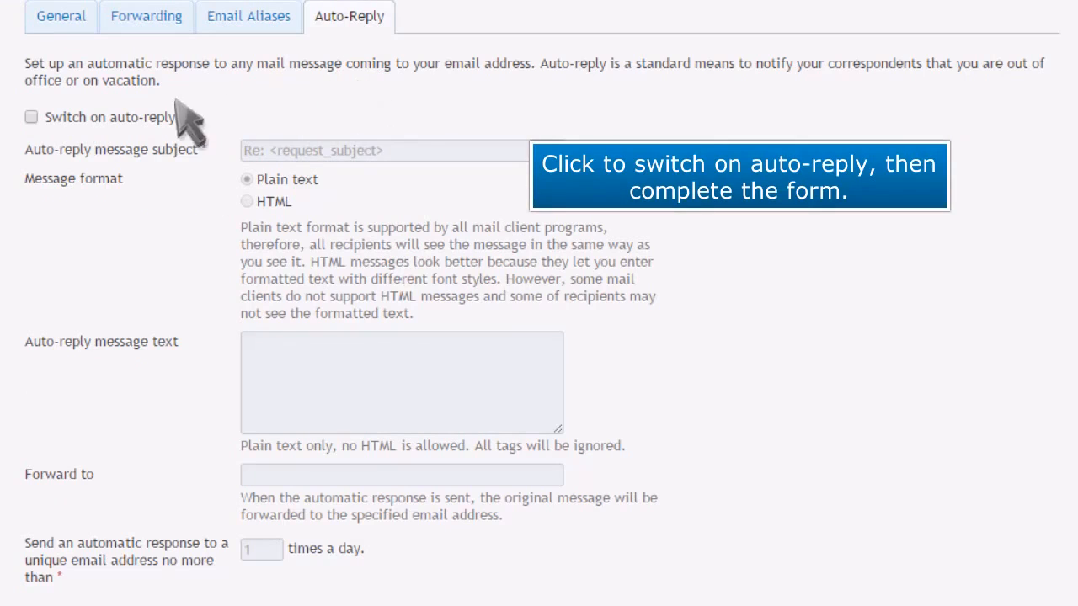
{"action": "left_click", "coordinate": [31, 116]}
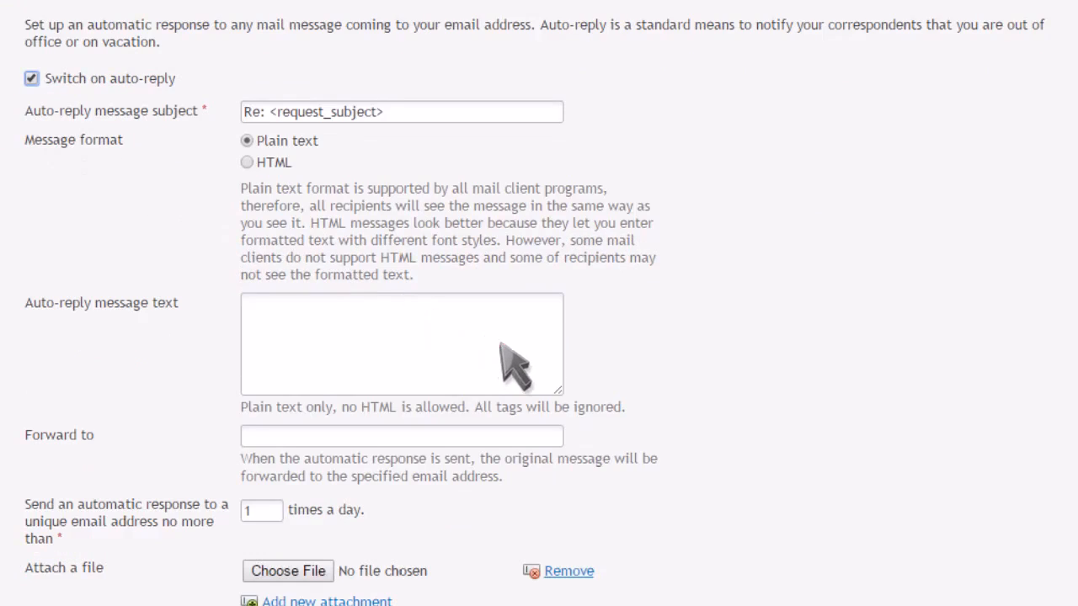
{"action": "type", "text": "I am out of the office for the next 2 days..."}
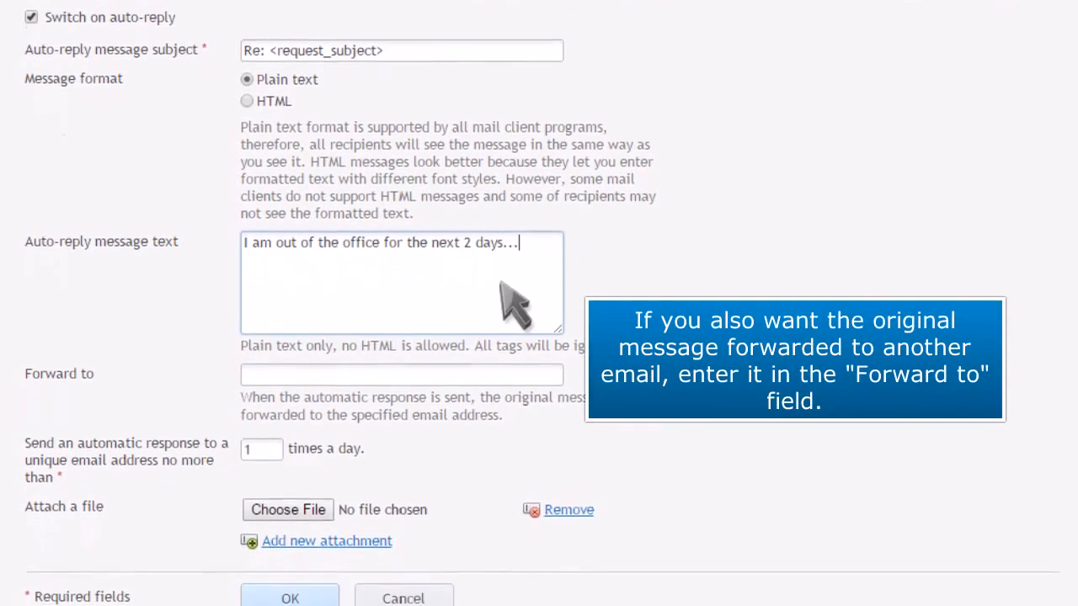
{"action": "scroll", "scroll_direction": "up", "scroll_amount": 3}
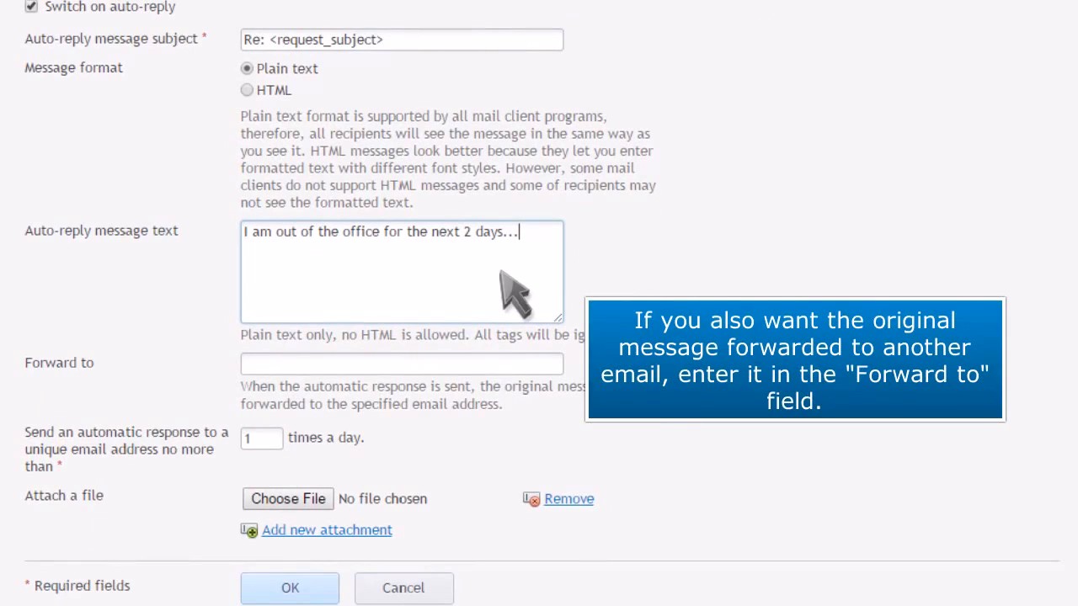
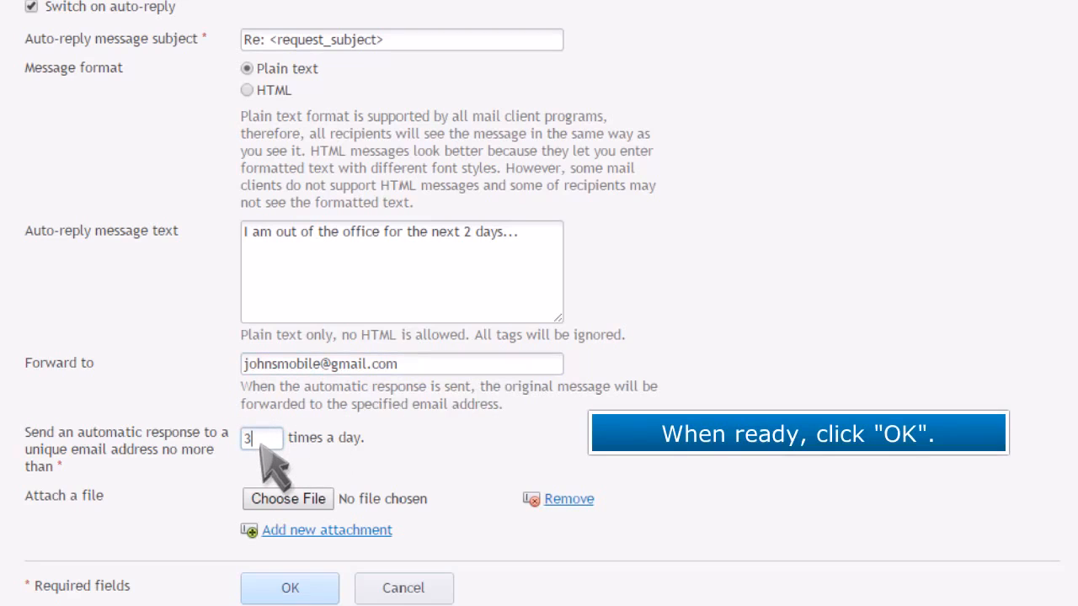
{"action": "left_click", "coordinate": [289, 587]}
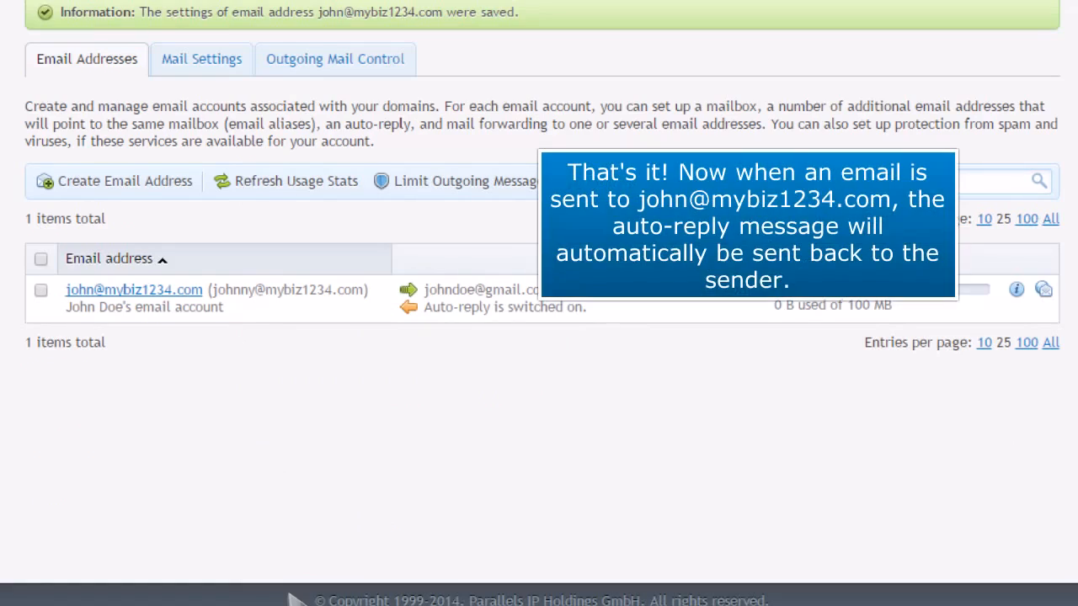
{"action": "scroll", "scroll_direction": "up", "scroll_amount": 3}
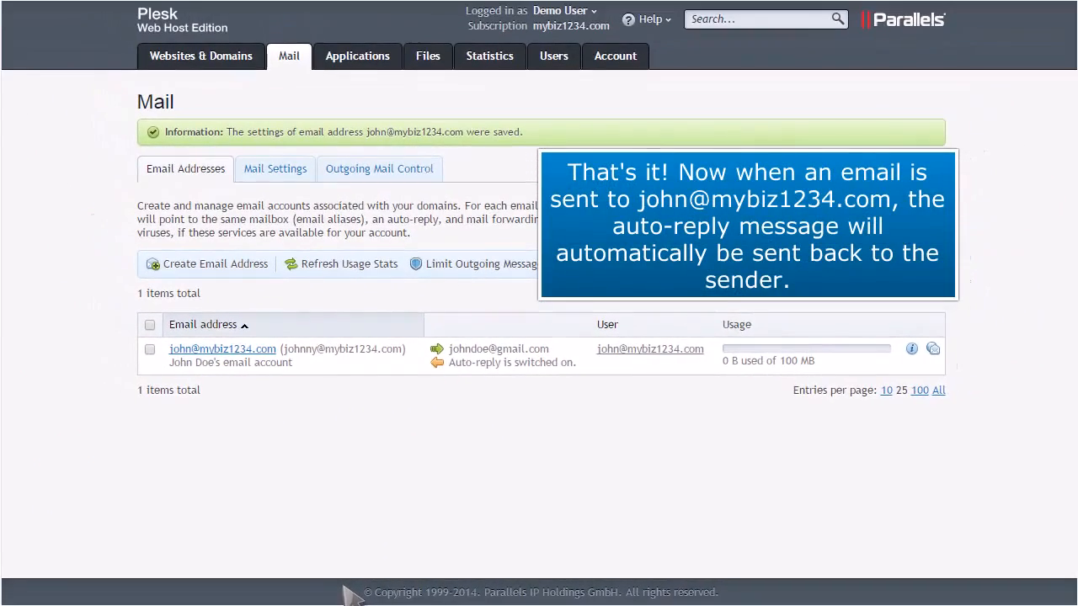